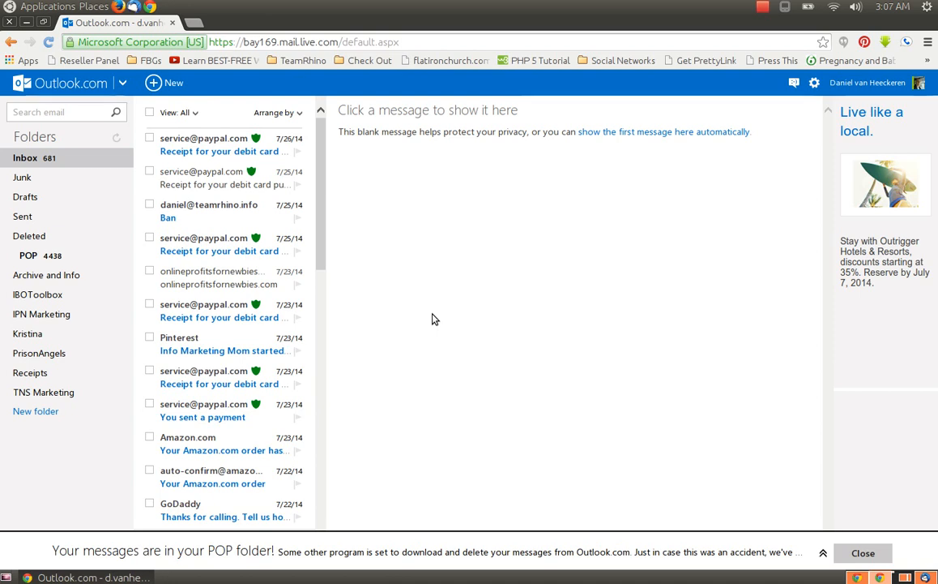
Open the Outlook.com Options page from the gear settings menu
{"action": "left_click", "coordinate": [816, 82]}
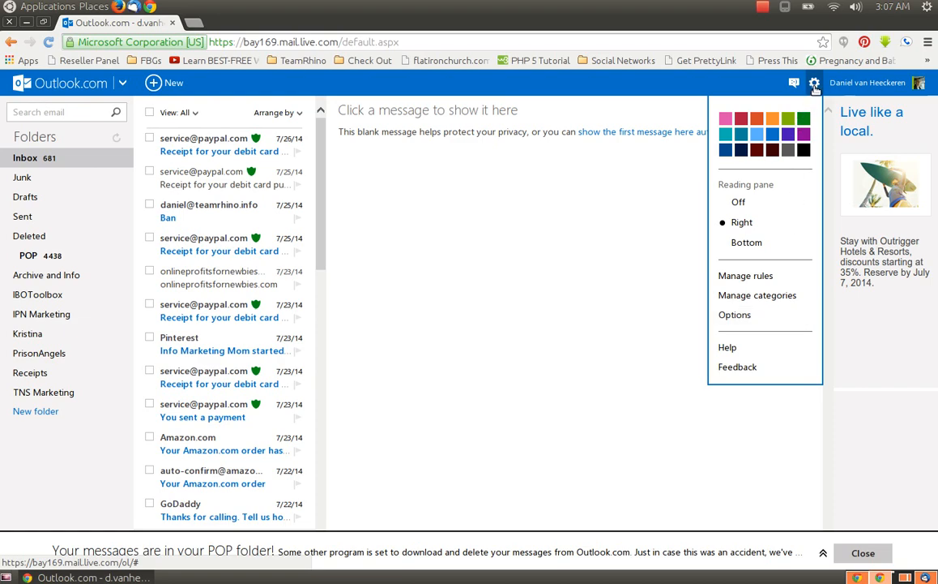
{"action": "mouse_move", "coordinate": [817, 89]}
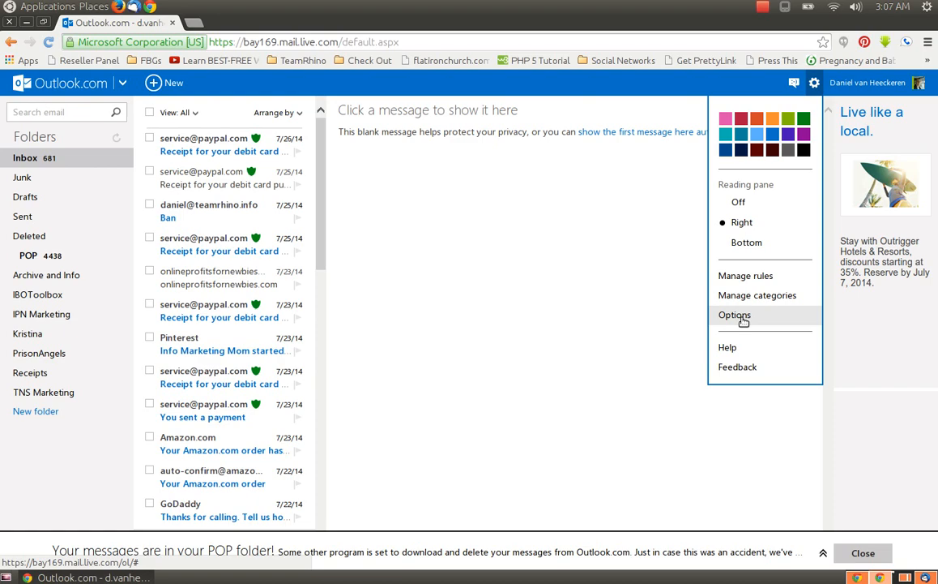
{"action": "left_click", "coordinate": [735, 315]}
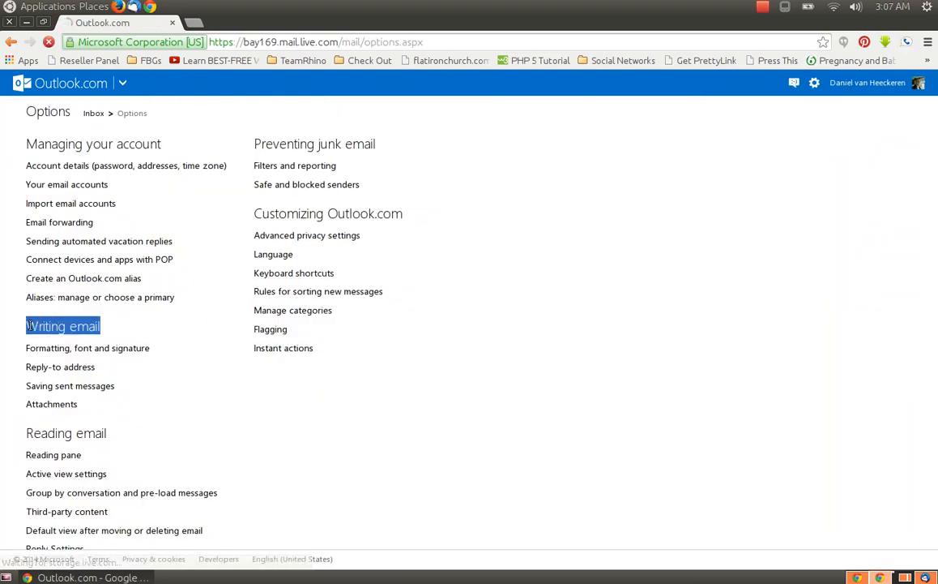
{"action": "left_click", "coordinate": [63, 326]}
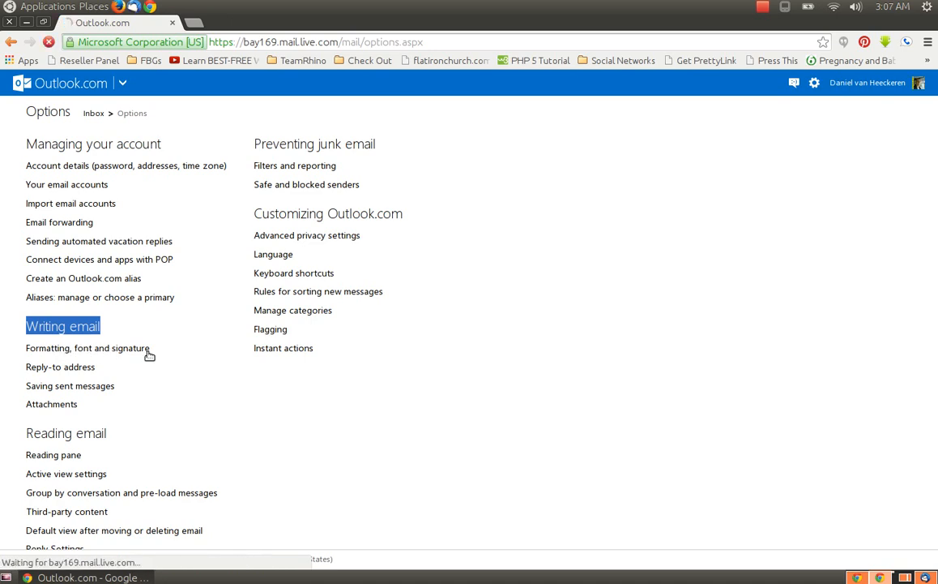
On the Formatting, font and signature page, delete the old stay-at-home-dad signature
{"action": "left_click", "coordinate": [87, 347]}
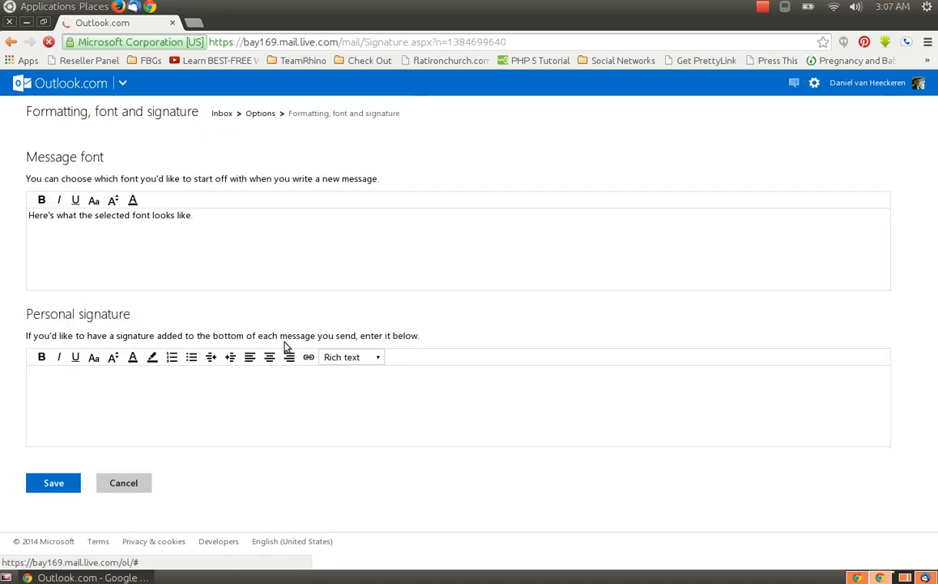
{"action": "type", "text": "I'm a stay at home dad, and home is where I work!  Ask me how or go to http://www.teamrhino.info to get started!"}
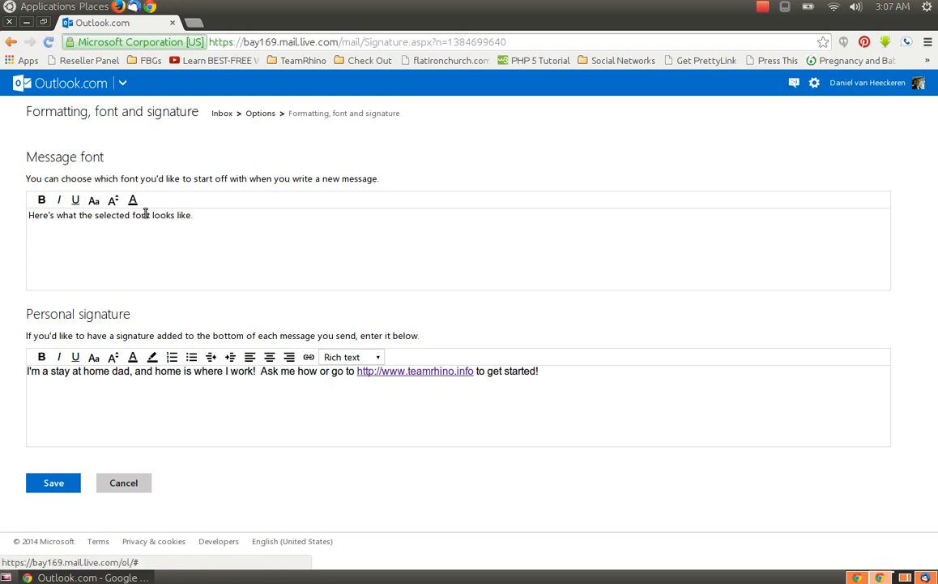
{"action": "mouse_move", "coordinate": [201, 262]}
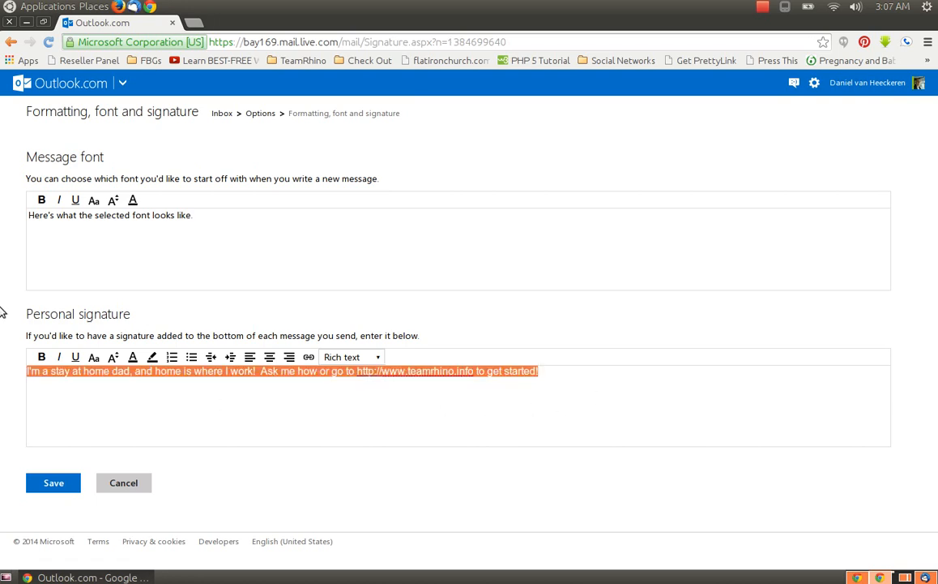
{"action": "key", "text": "Delete"}
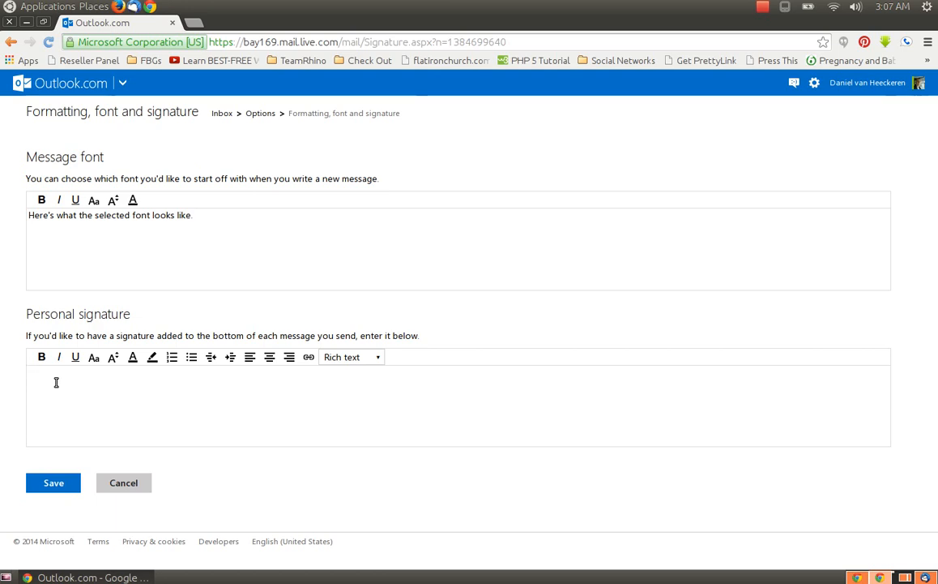
Type the new signature: 'I'm a stay at home dad of ten… simply click here!'
{"action": "left_click", "coordinate": [56, 382]}
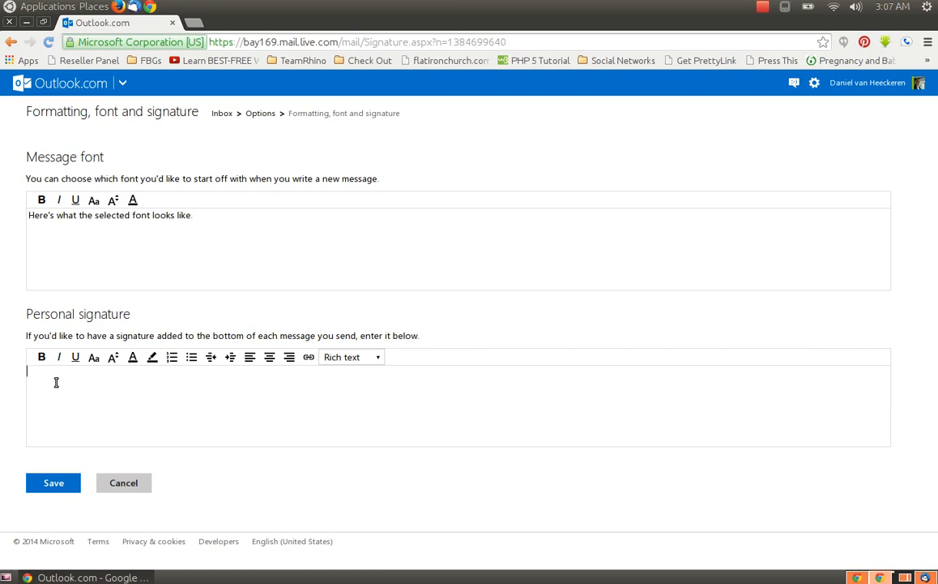
{"action": "type", "text": "I'm a"}
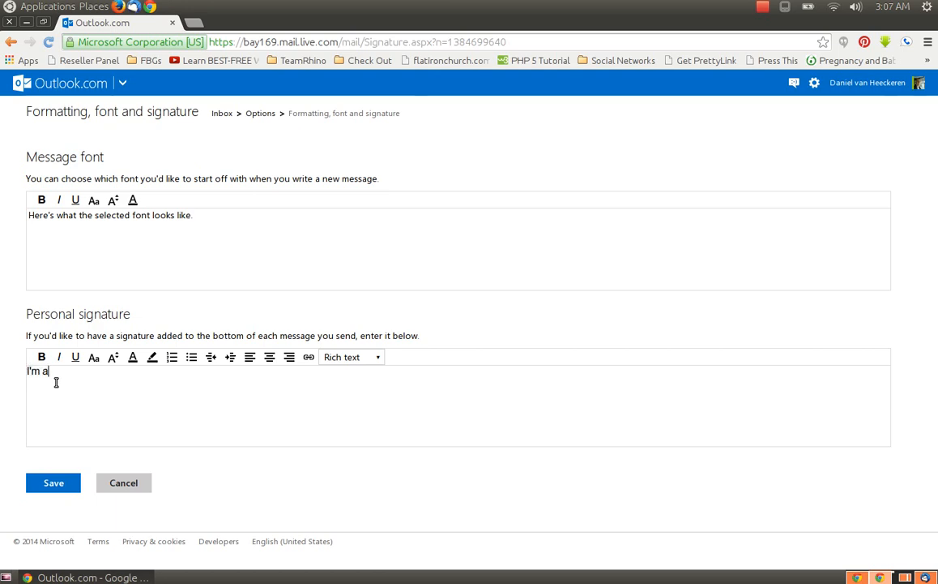
{"action": "type", "text": "stay at home"}
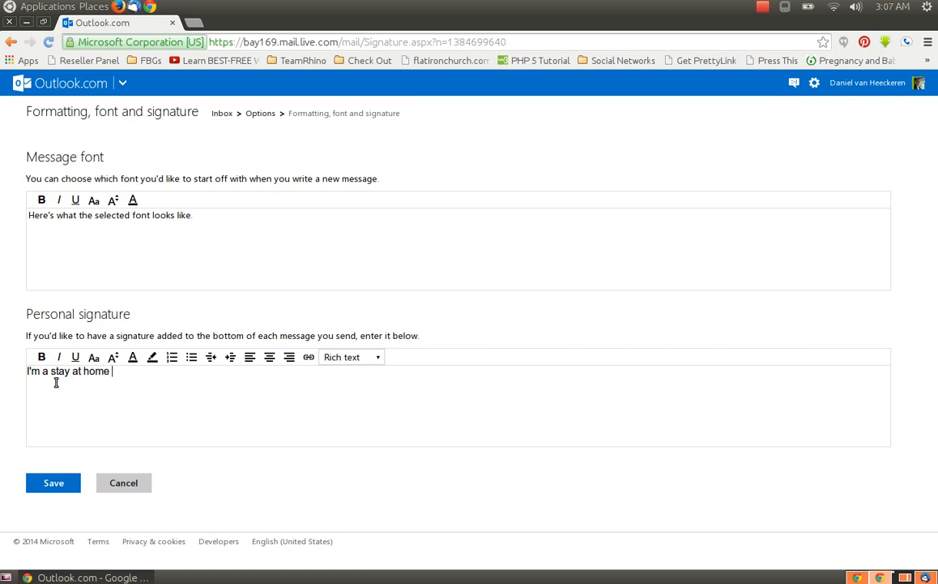
{"action": "type", "text": "dad and f"}
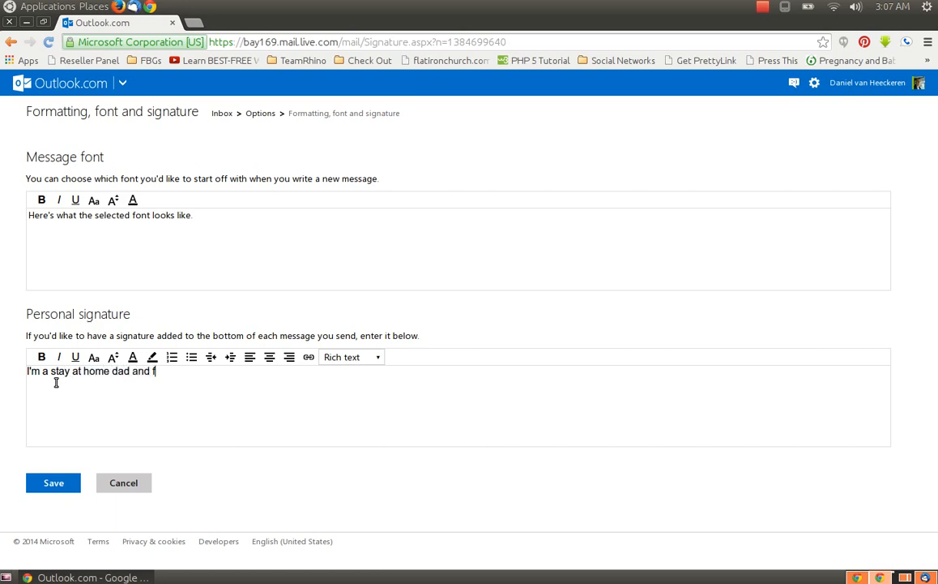
{"action": "key", "text": "BackSpace"}
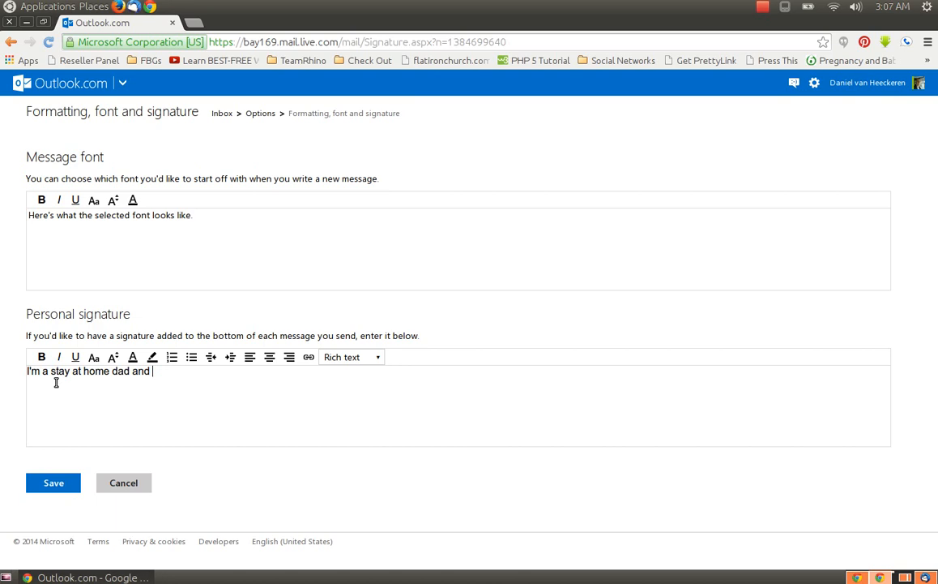
{"action": "type", "text": "of ten"}
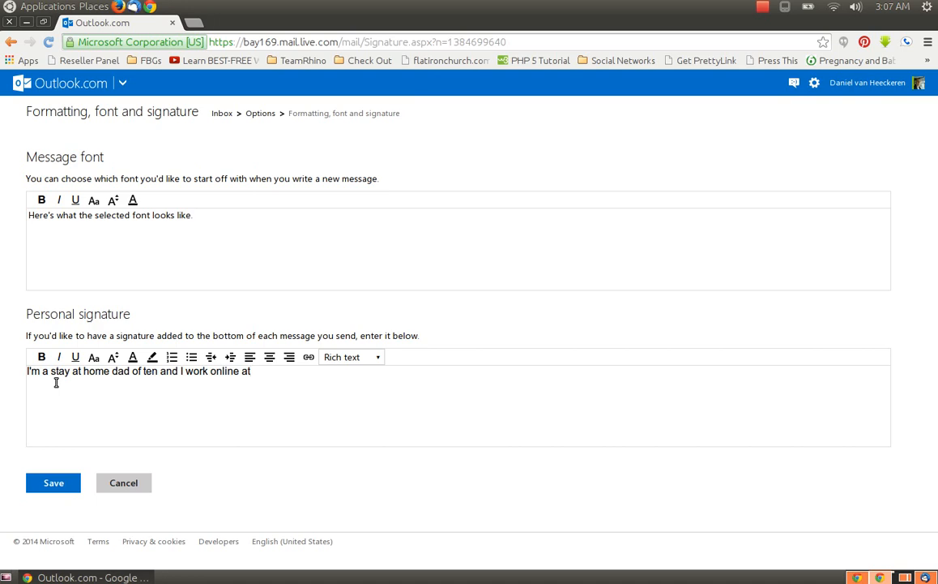
{"action": "type", "text": "home!"}
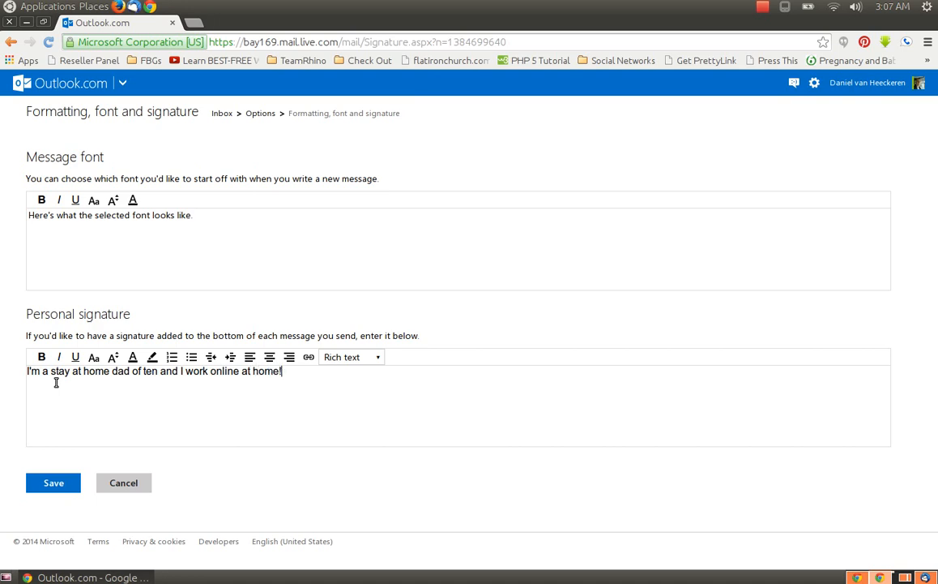
{"action": "type", "text": "If you"}
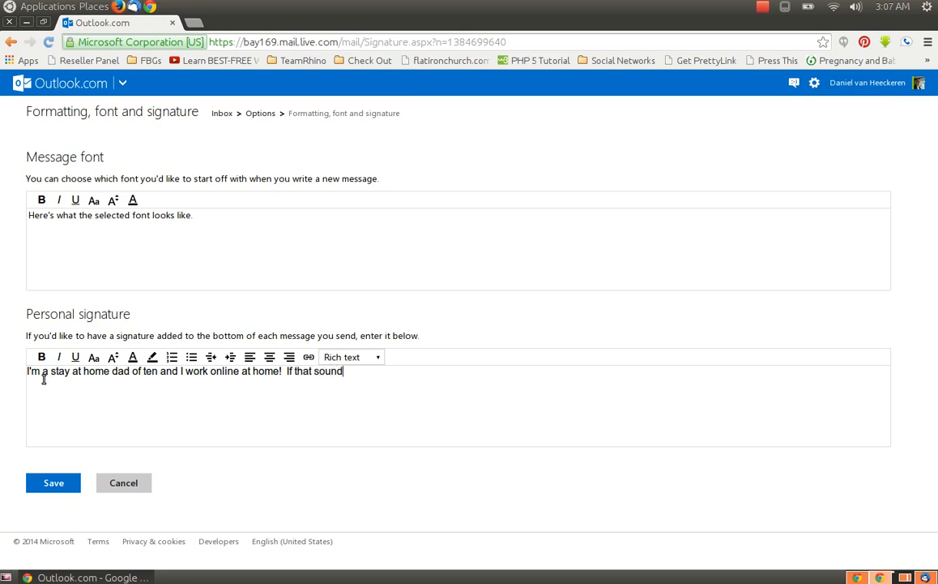
{"action": "type", "text": "s"}
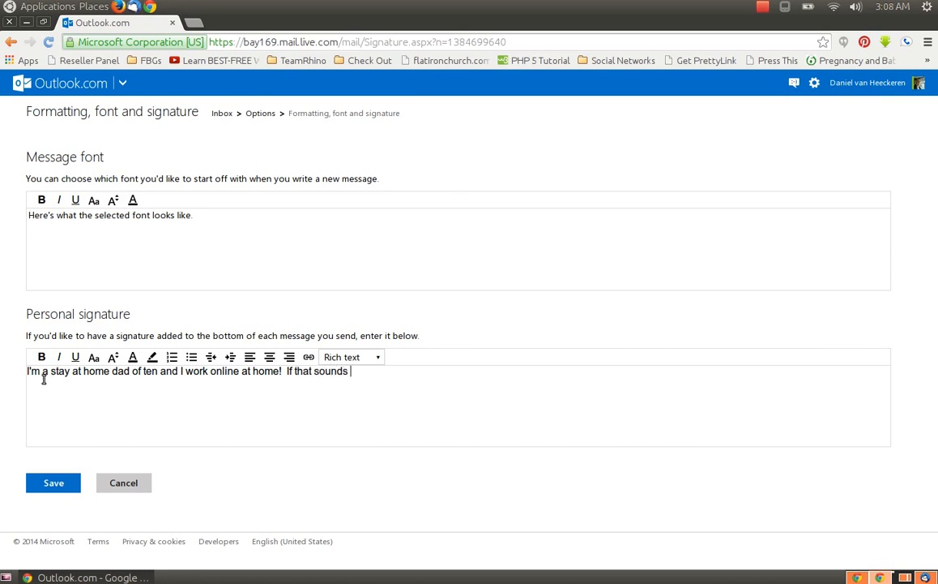
{"action": "type", "text": "go"}
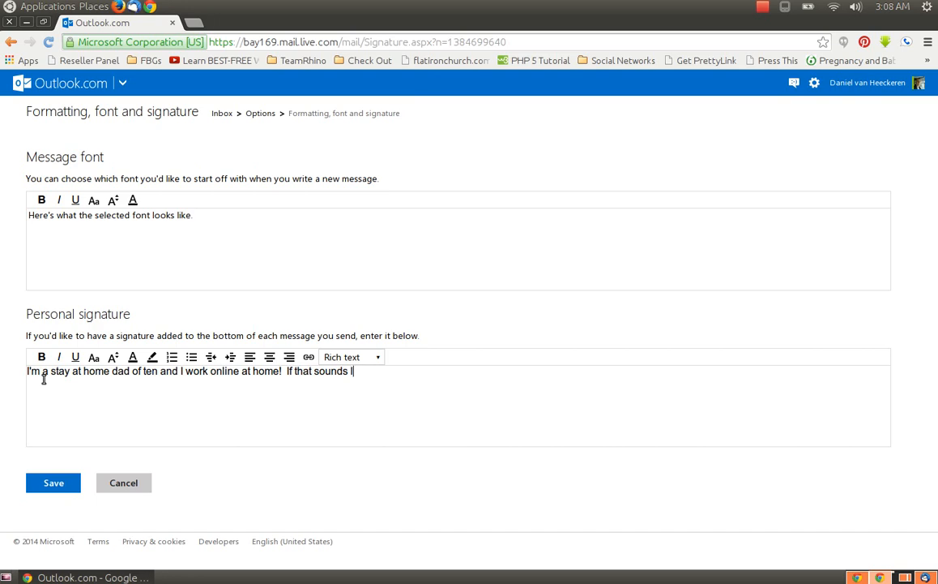
{"action": "type", "text": "ke something"}
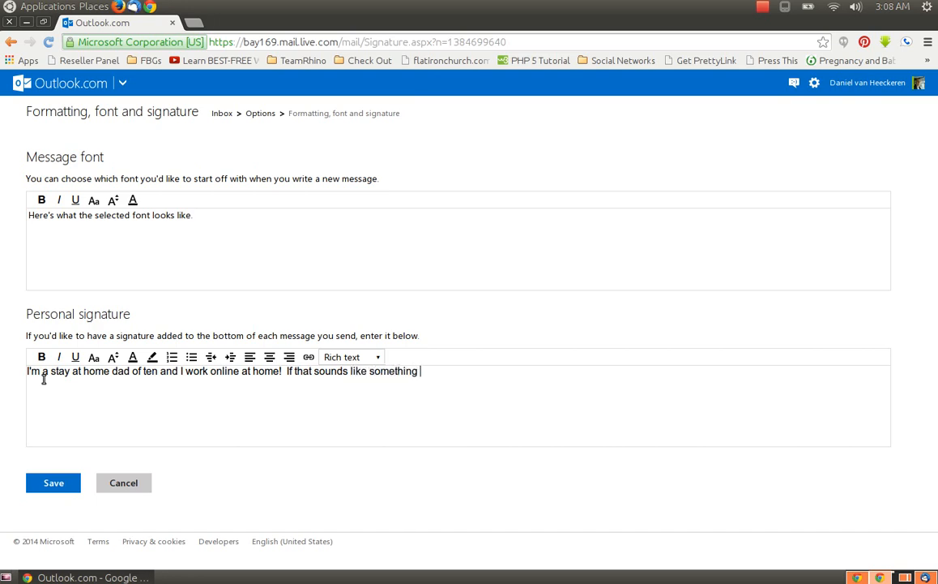
{"action": "type", "text": "you'd be in"}
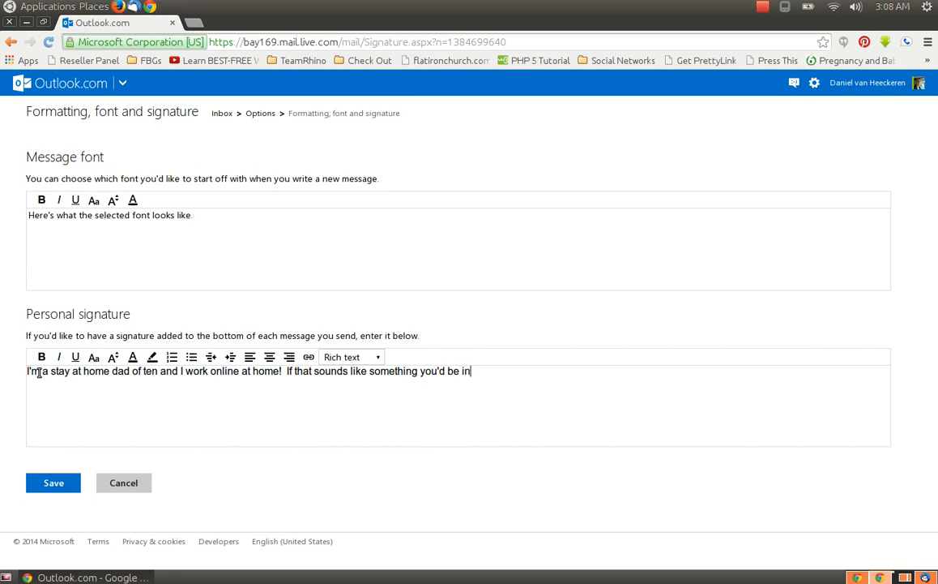
{"action": "type", "text": "terested in,"}
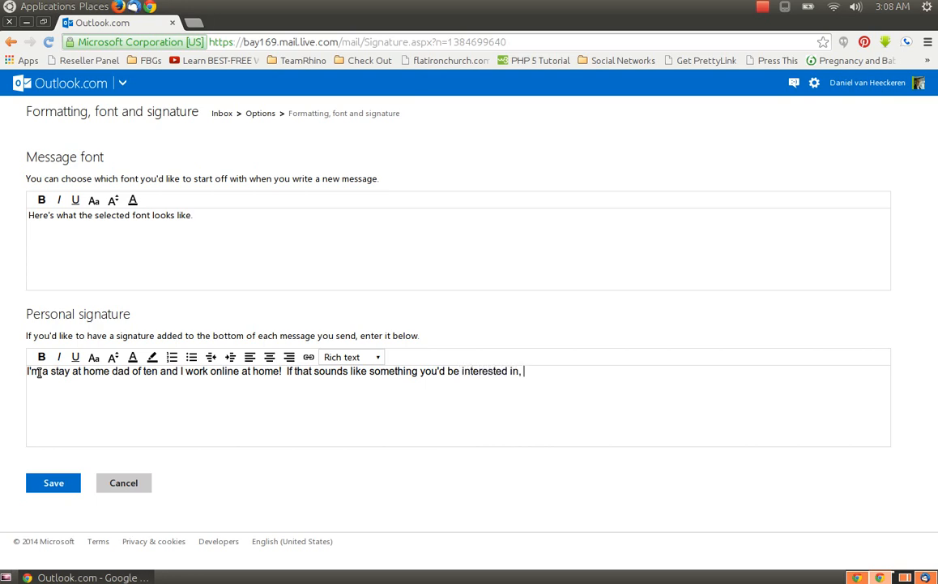
{"action": "type", "text": "simply click"}
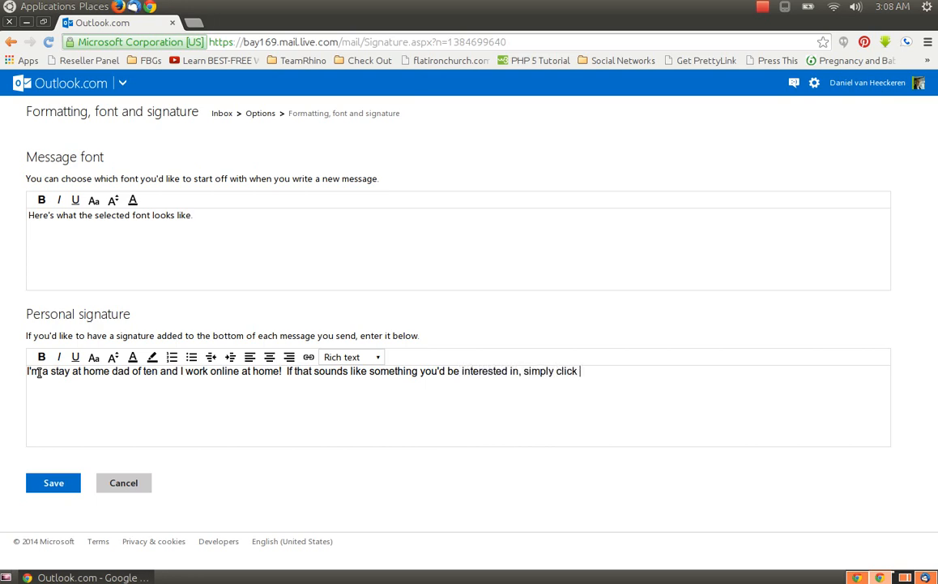
{"action": "type", "text": "here!"}
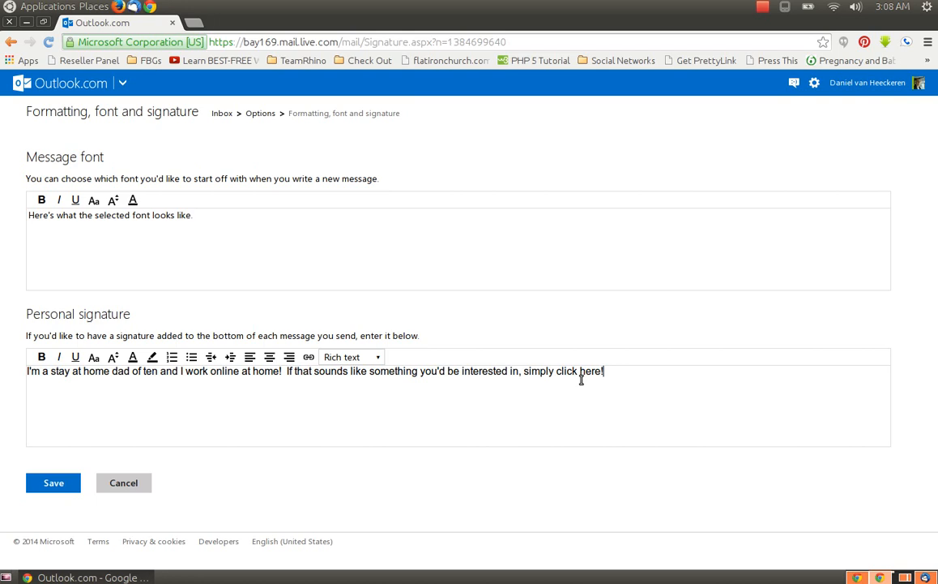
{"action": "double_click", "coordinate": [590, 370]}
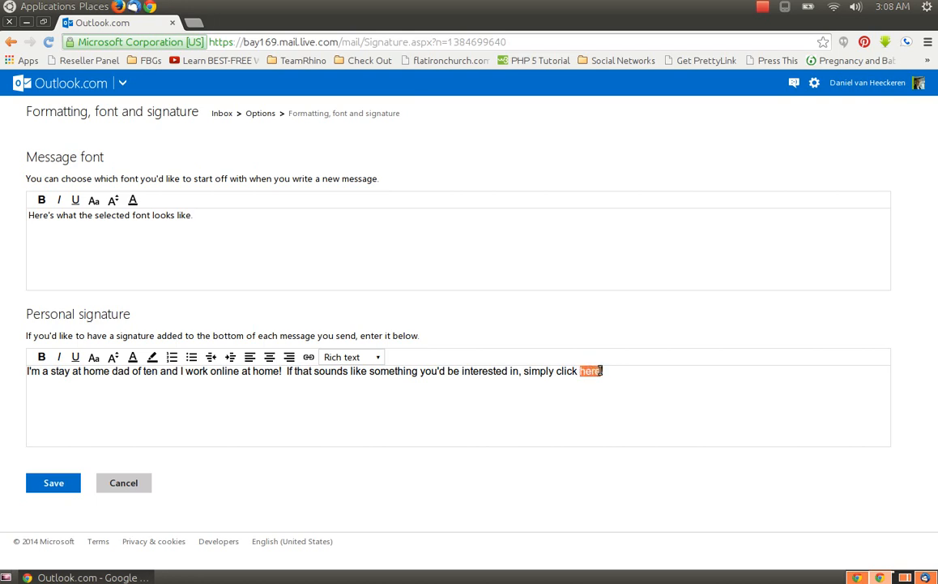
{"action": "left_click", "coordinate": [308, 357]}
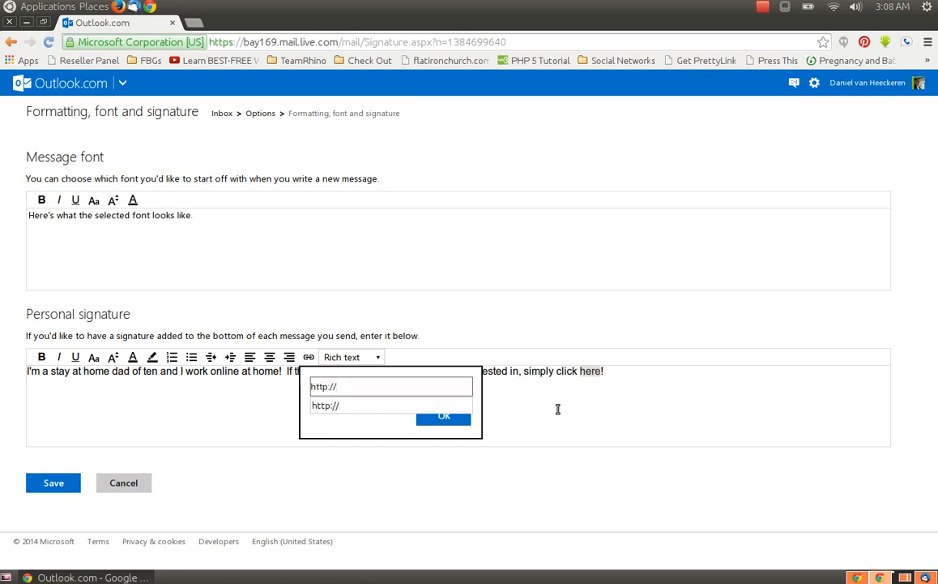
{"action": "left_click", "coordinate": [444, 416]}
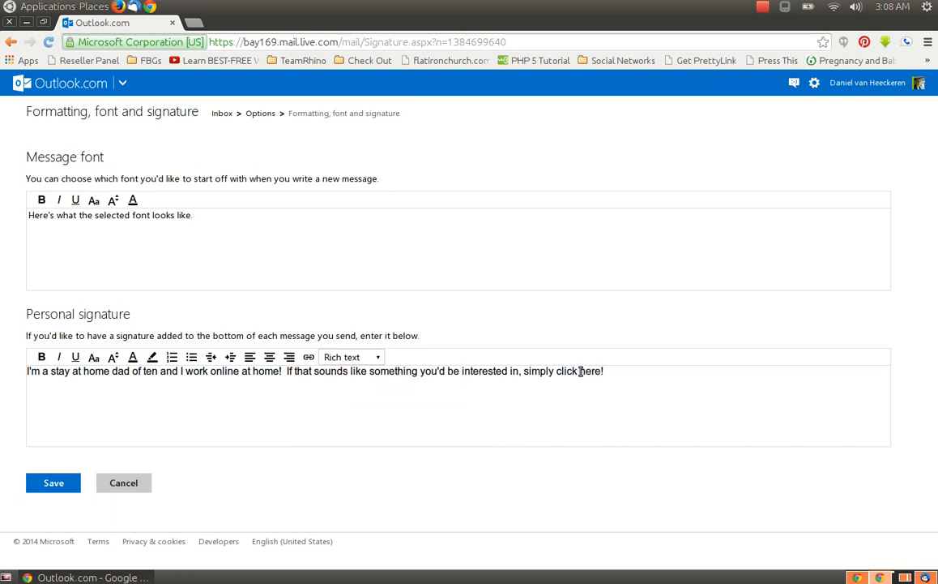
{"action": "double_click", "coordinate": [591, 370]}
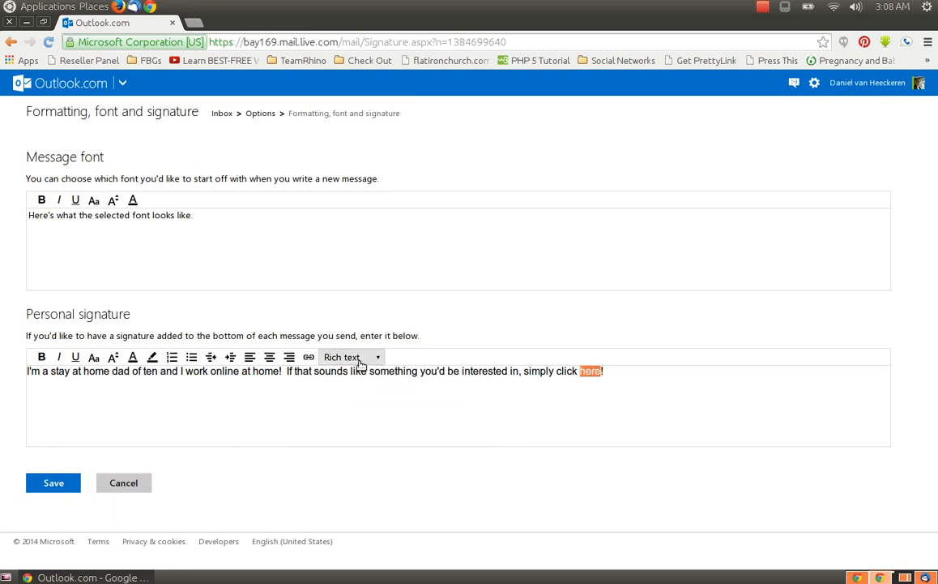
{"action": "left_click", "coordinate": [309, 356]}
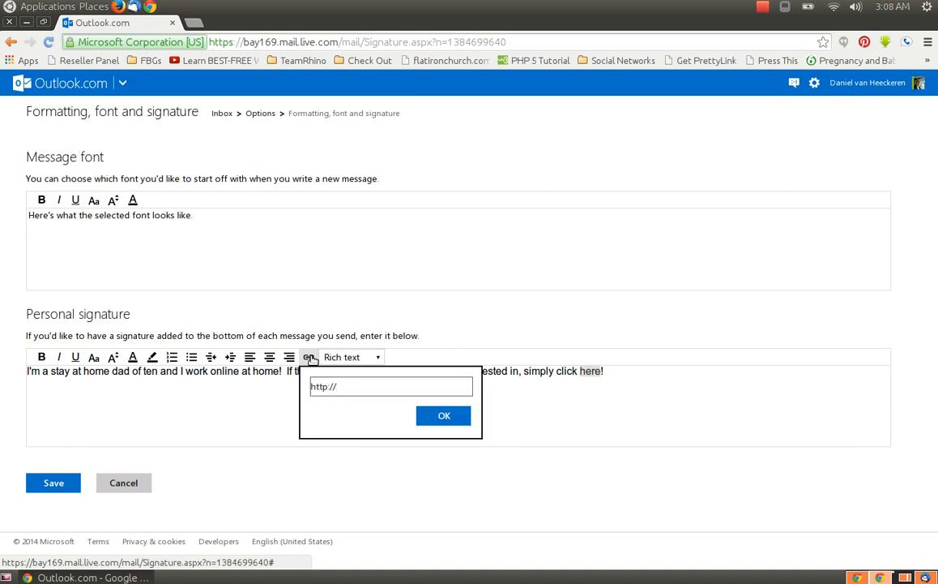
{"action": "left_click", "coordinate": [391, 386]}
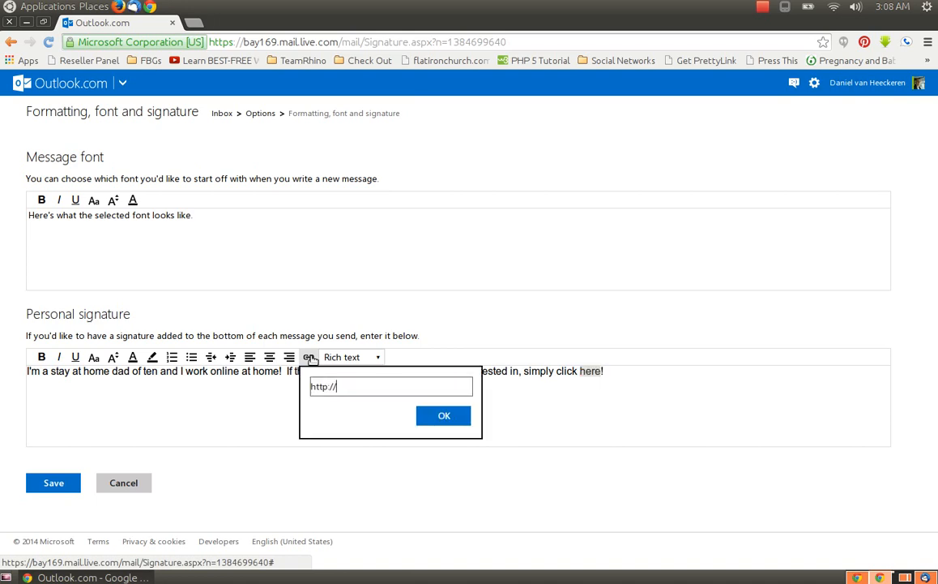
{"action": "type", "text": "www"}
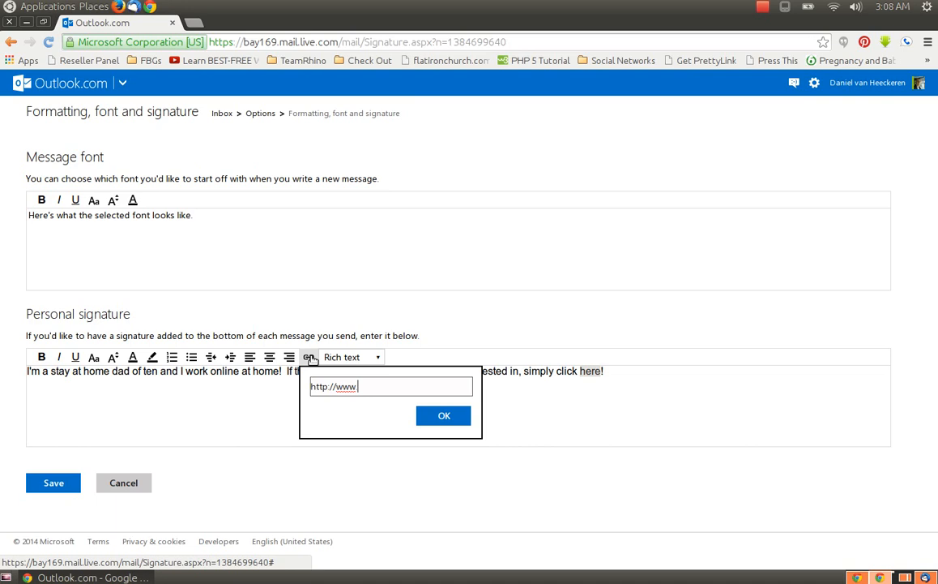
{"action": "type", "text": "teamrhino.info"}
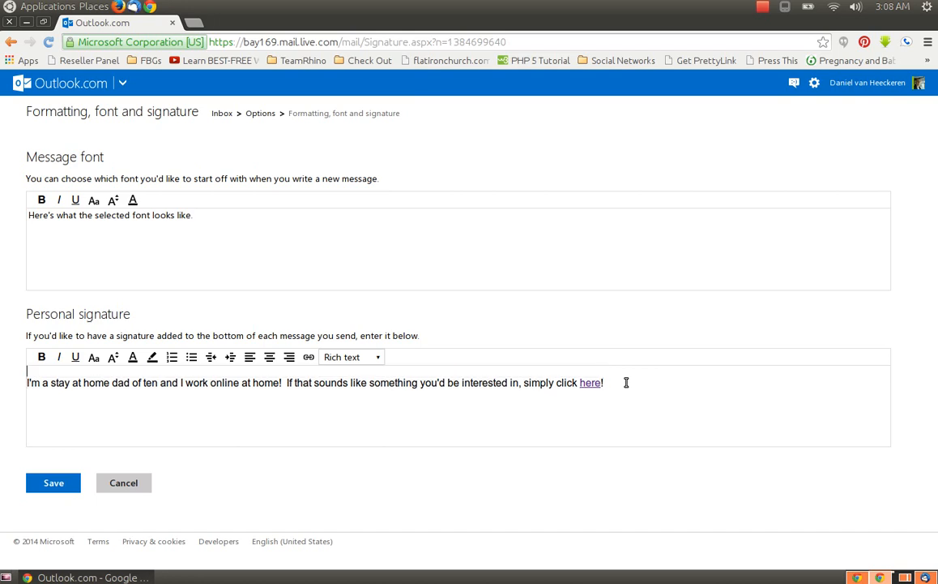
{"action": "type", "text": "-Daniel"}
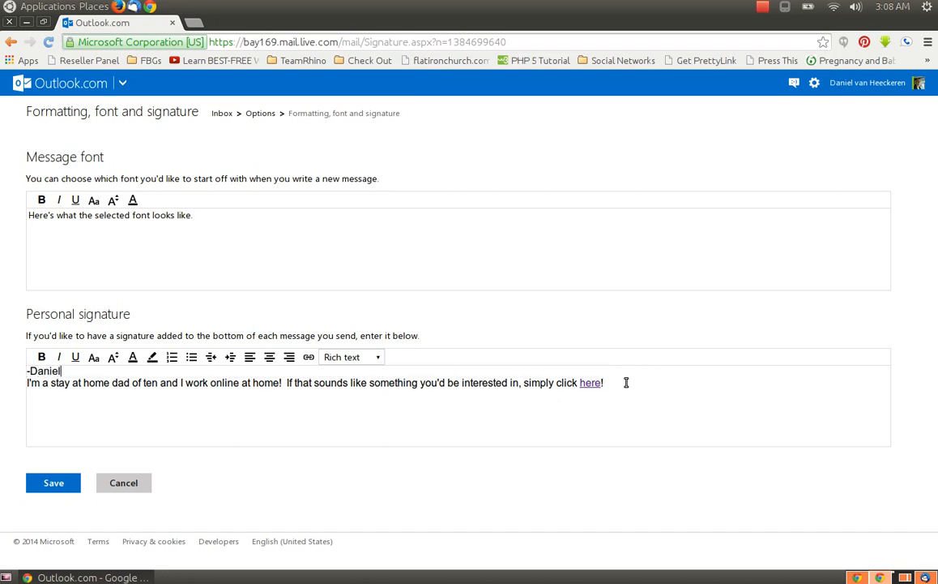
{"action": "type", "text": "van Heeckeren"}
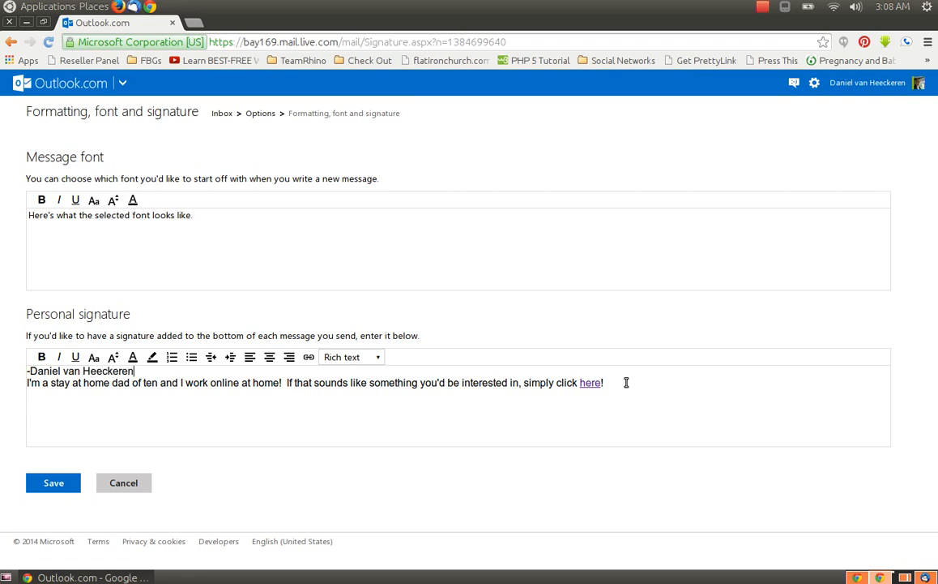
{"action": "type", "text": "(213"}
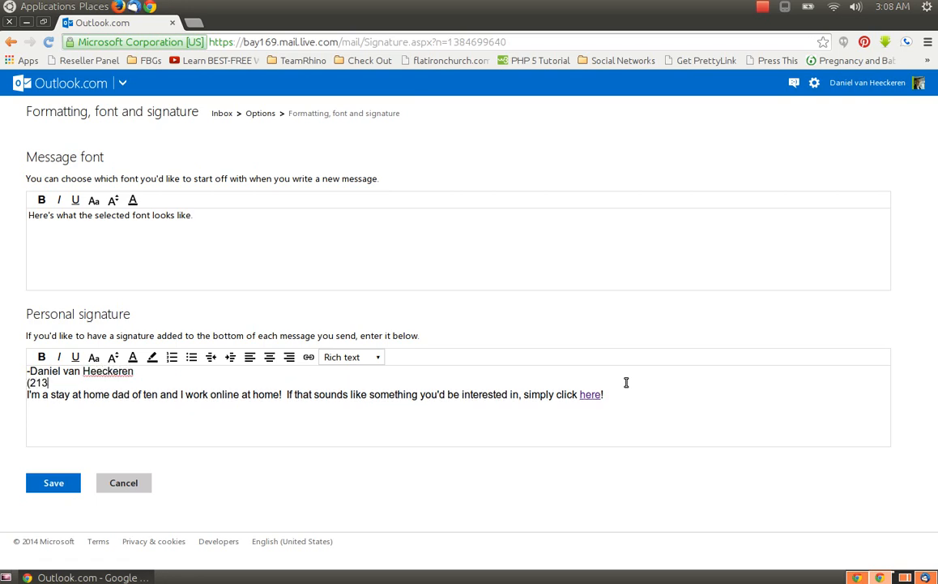
{"action": "type", "text": ")537-"}
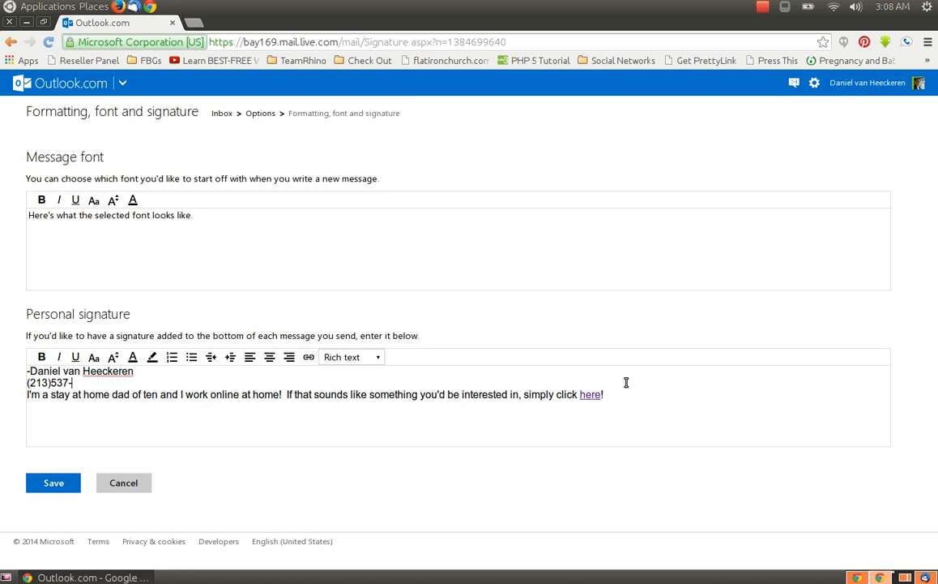
{"action": "type", "text": "8782"}
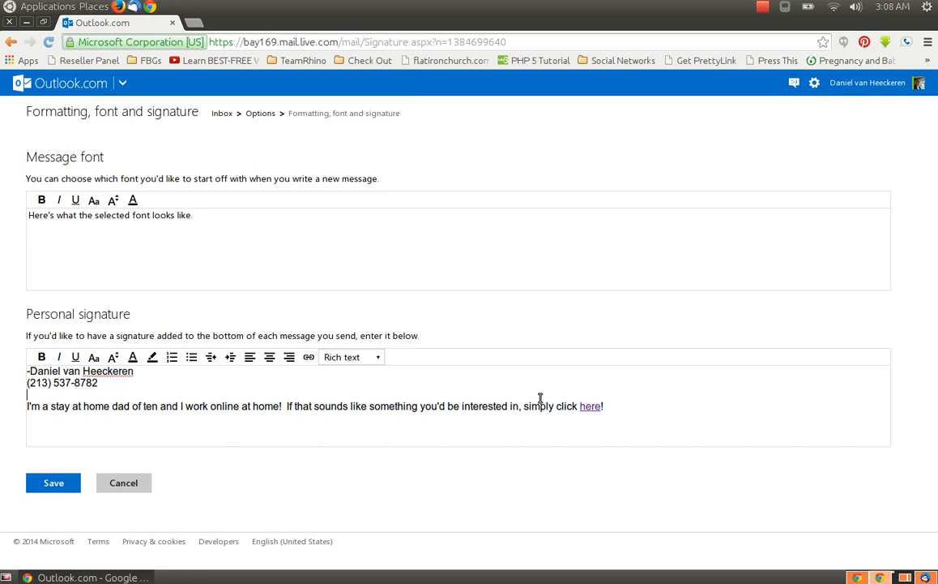
{"action": "type", "text": "http://www.fac"}
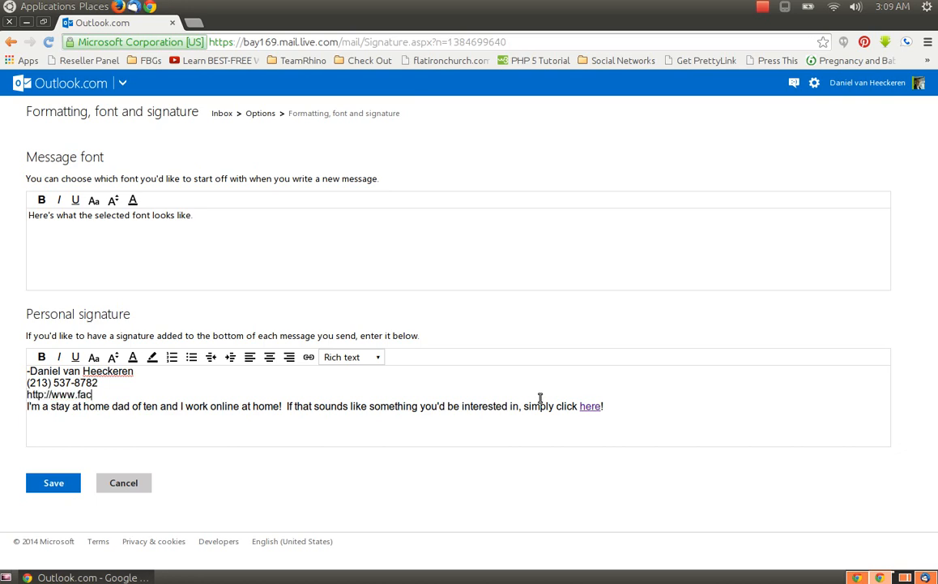
Replace the typed Facebook URL with the line 'Click here to add me on Facebook!'
{"action": "type", "text": "ebook.com/d"}
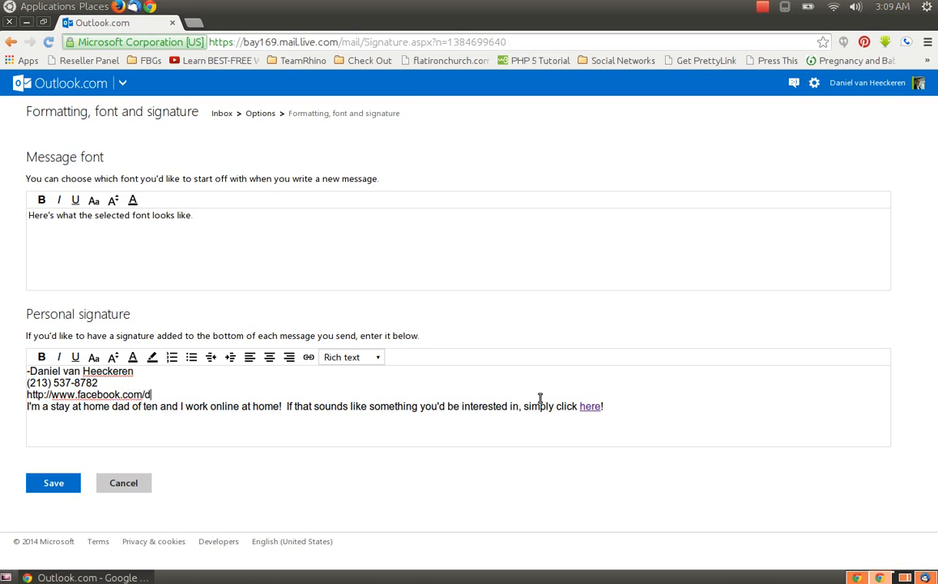
{"action": "type", "text": "meetdan"}
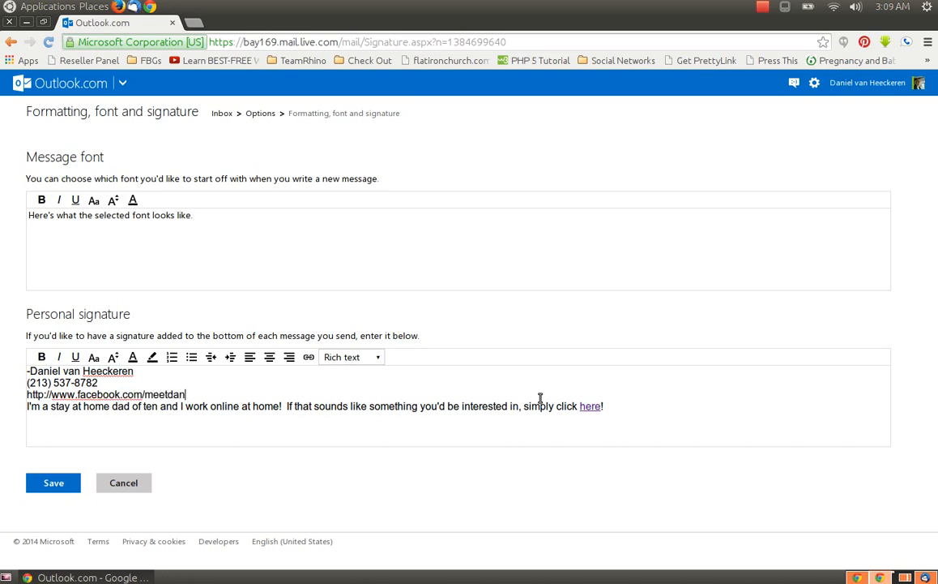
{"action": "type", "text": "van"}
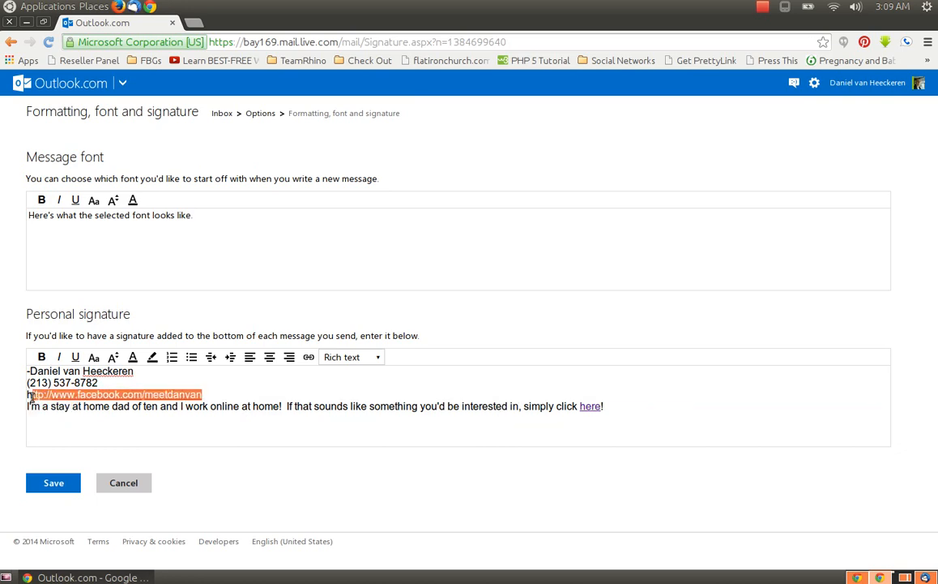
{"action": "mouse_move", "coordinate": [346, 414]}
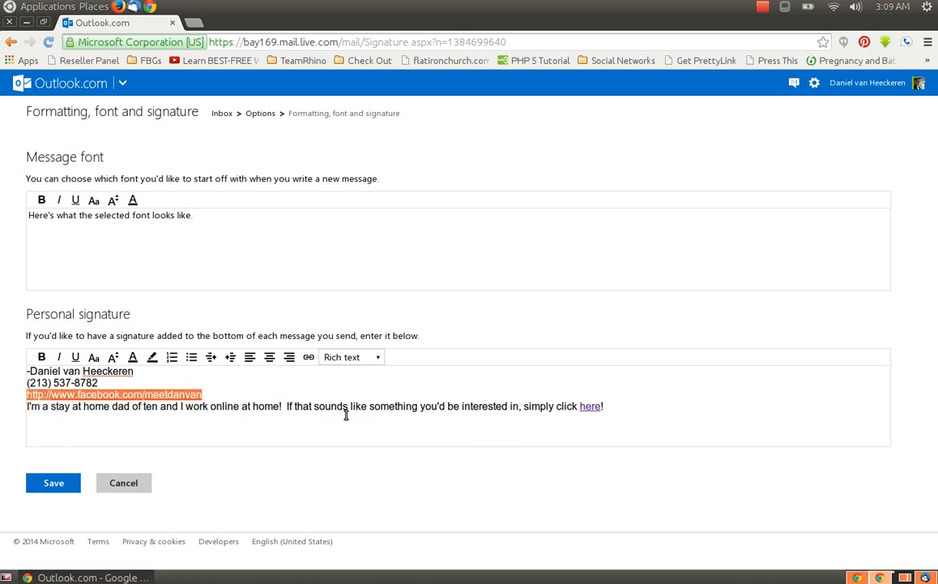
{"action": "type", "text": "Click h"}
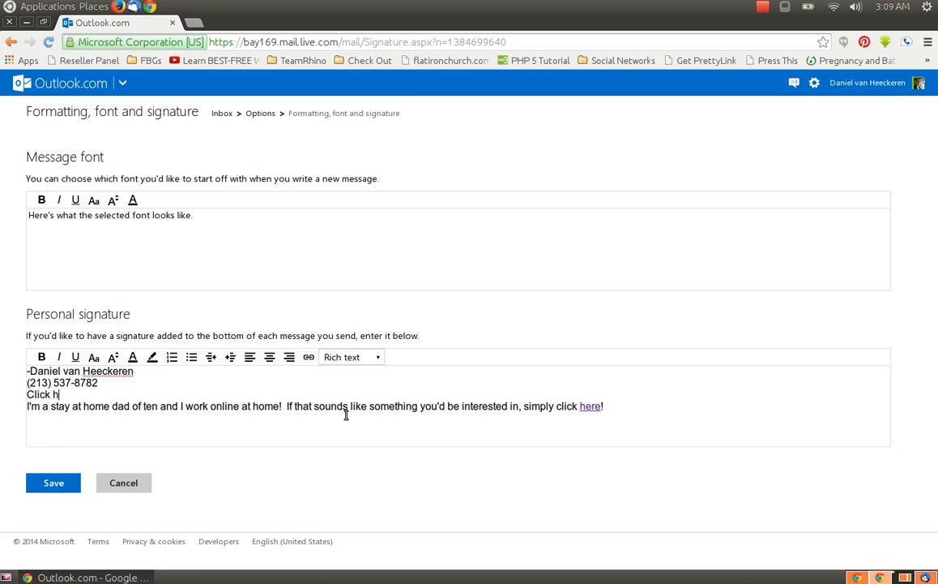
{"action": "type", "text": "ere to visit"}
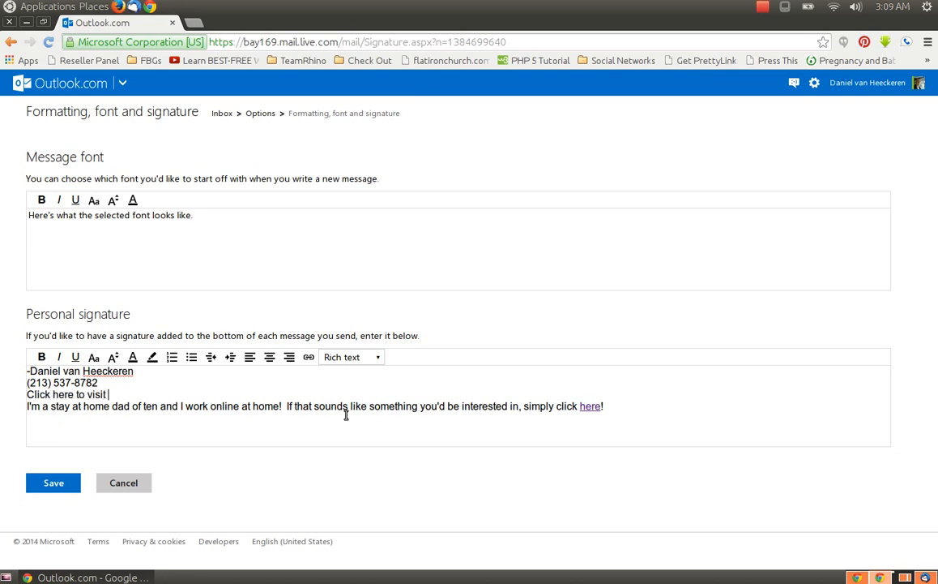
{"action": "type", "text": "my faceboo"}
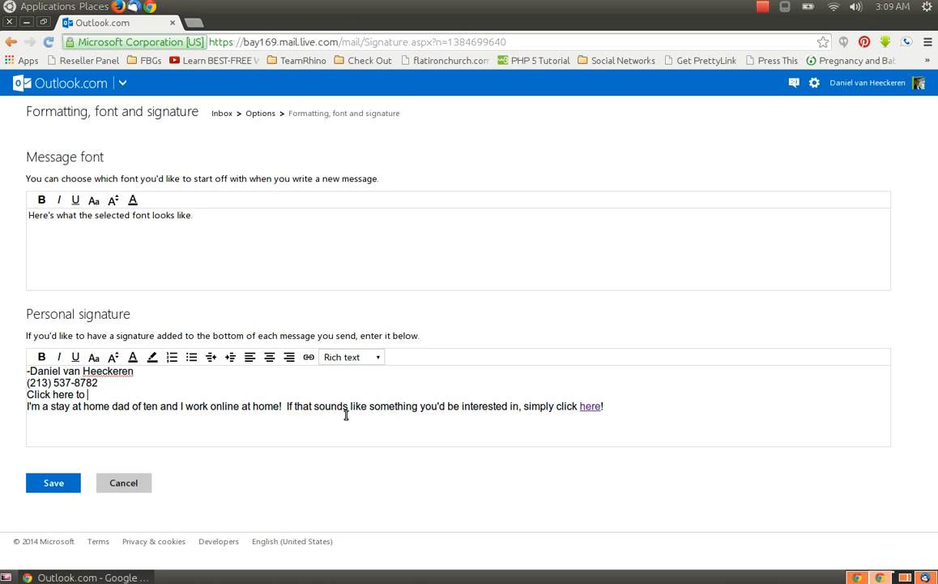
{"action": "type", "text": "add me on fac"}
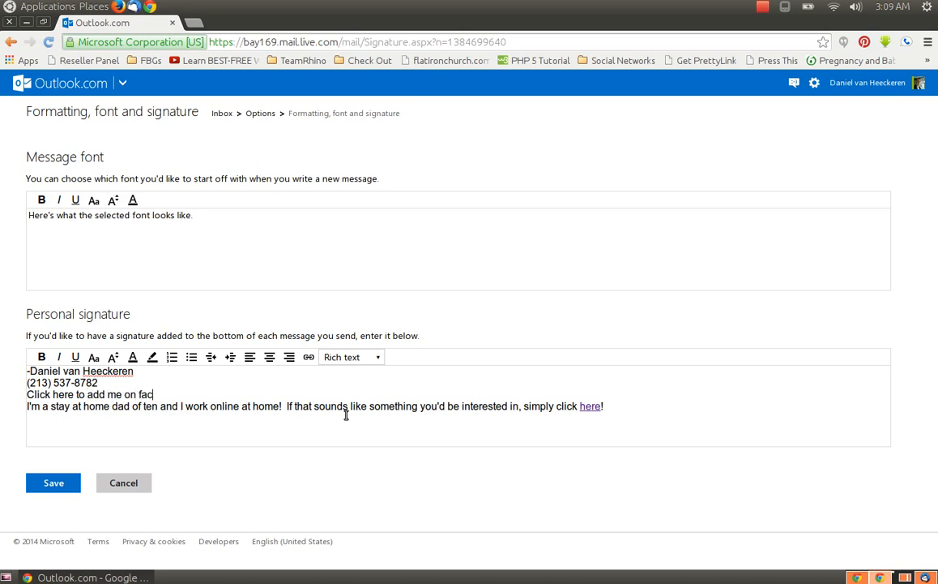
{"action": "type", "text": "ebook!"}
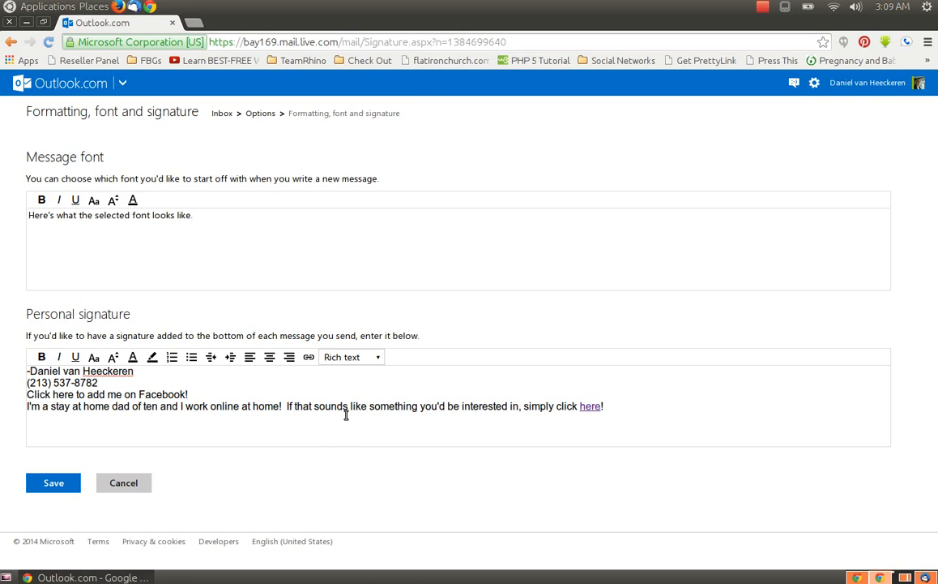
{"action": "left_click", "coordinate": [308, 356]}
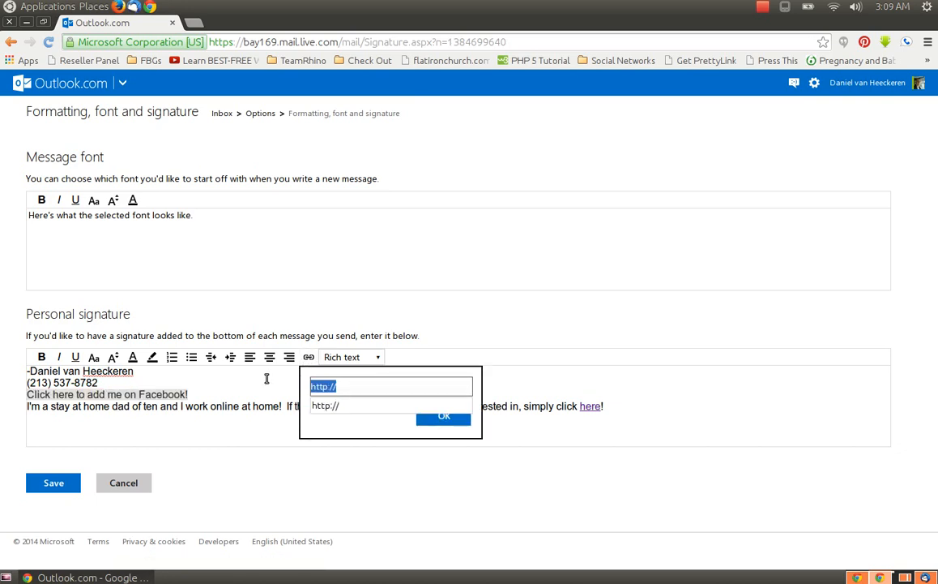
{"action": "type", "text": "www.facebook.com/danv"}
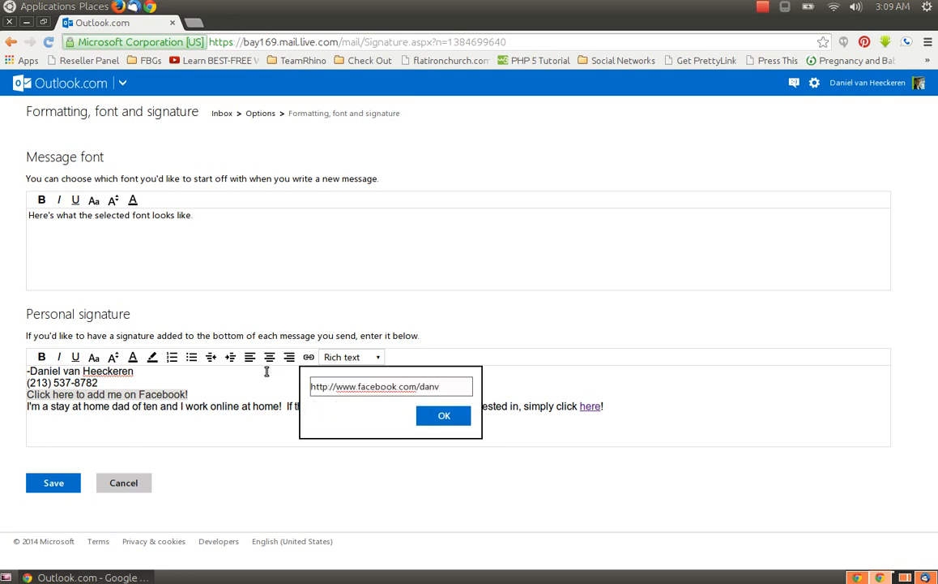
{"action": "type", "text": "meetd"}
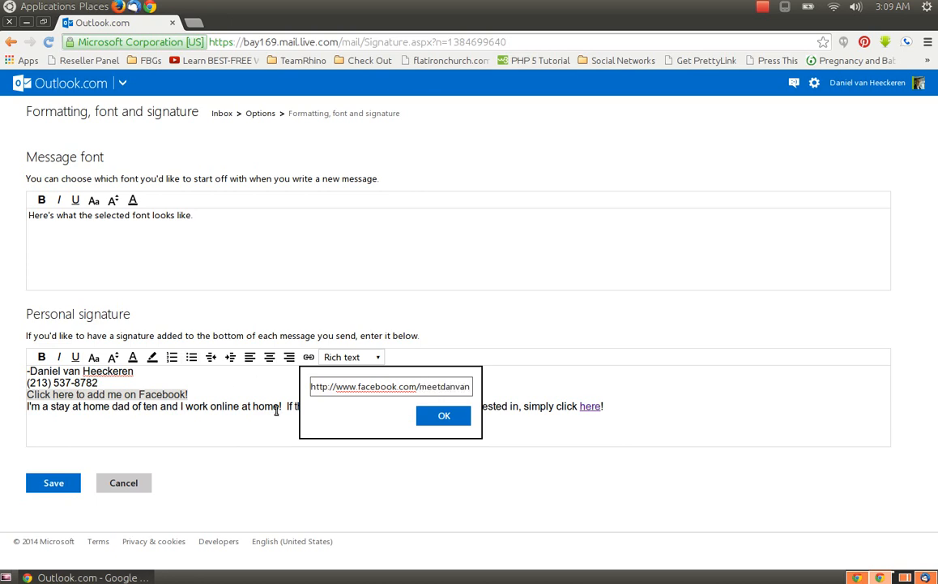
{"action": "left_click", "coordinate": [444, 415]}
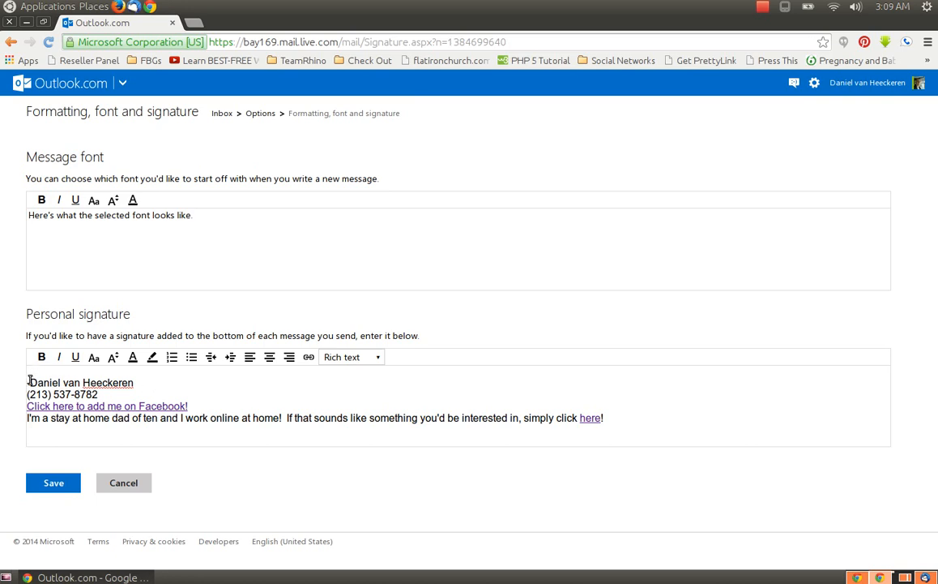
Restore the leading dash before the name and save the signature
{"action": "type", "text": "-"}
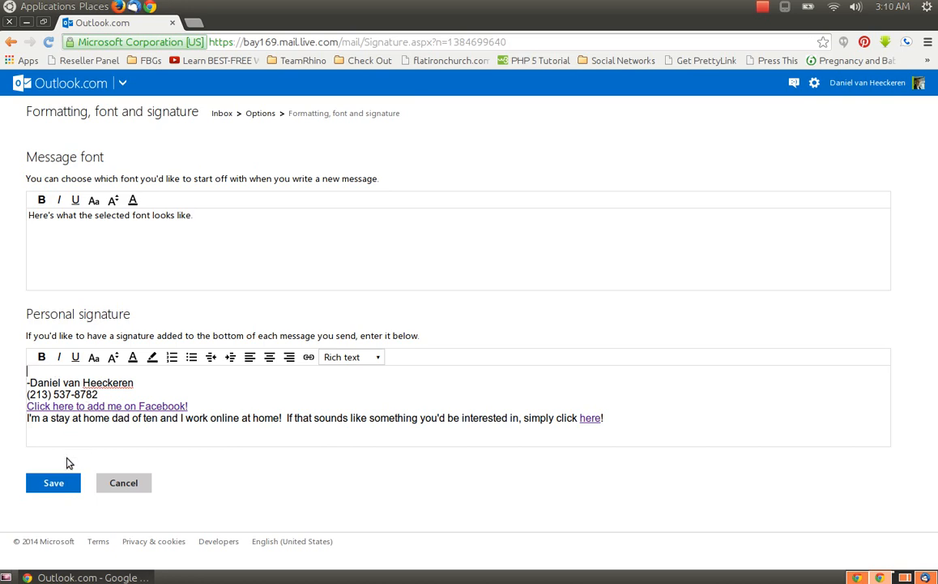
{"action": "left_click", "coordinate": [53, 482]}
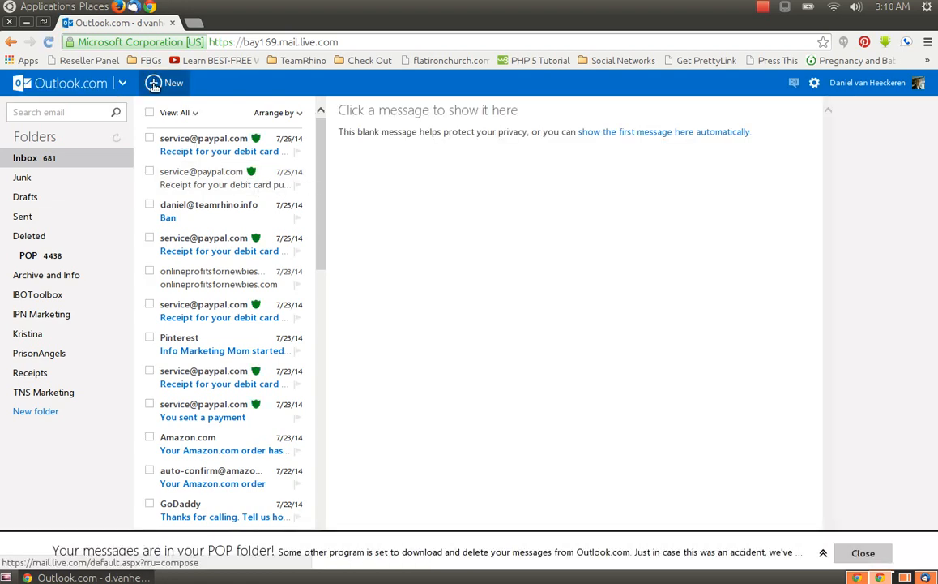
Compose a new message reading 'Here's your new signature!' and save it as a draft
{"action": "left_click", "coordinate": [164, 82]}
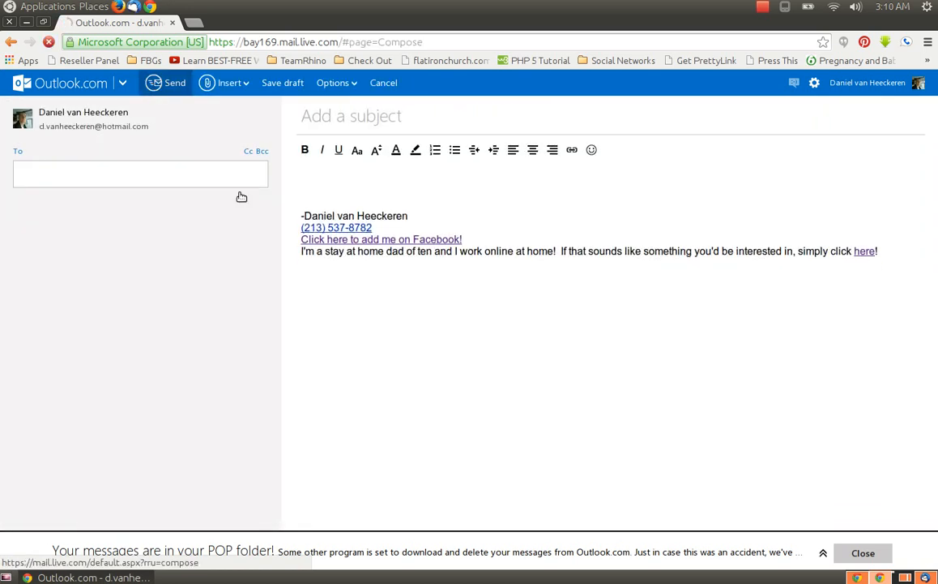
{"action": "left_click", "coordinate": [141, 172]}
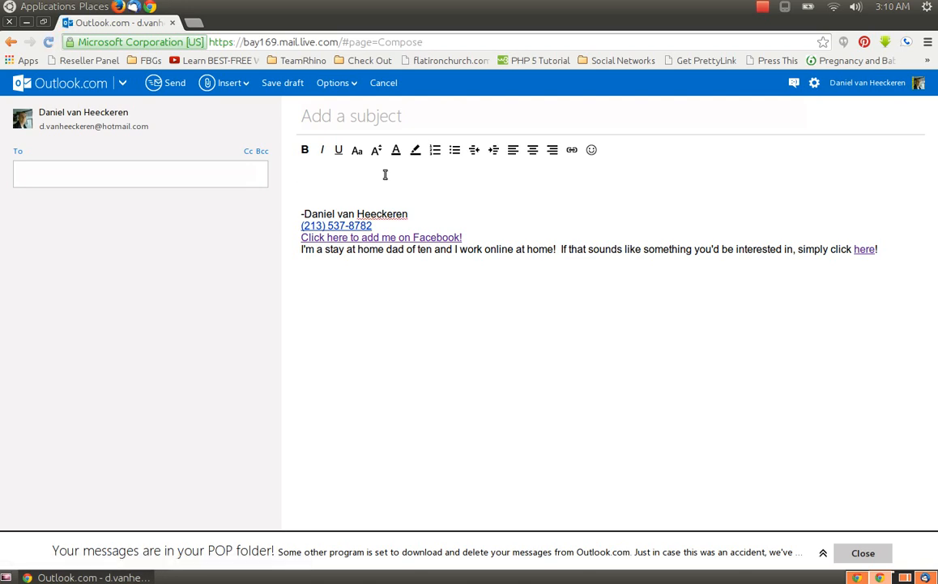
{"action": "type", "text": "Here's"}
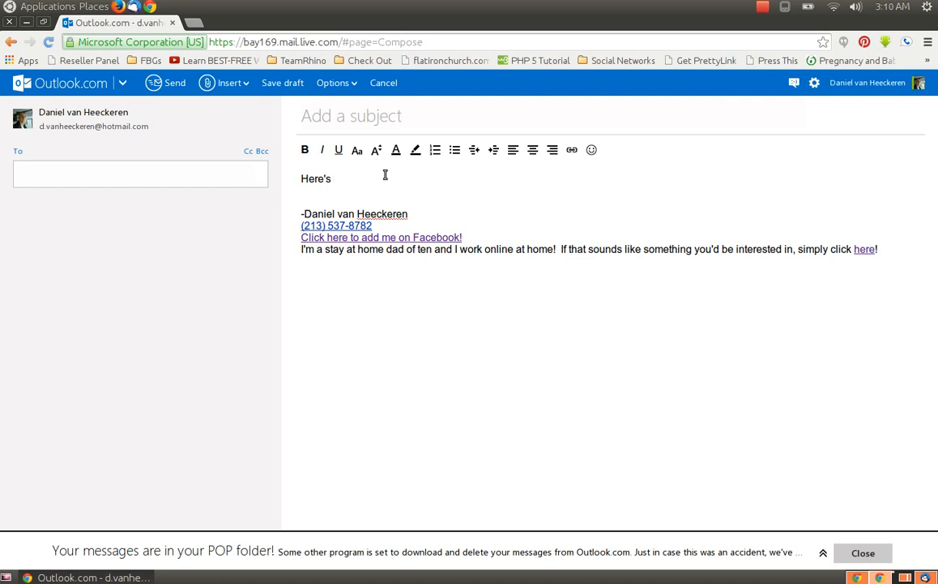
{"action": "type", "text": "your new sign"}
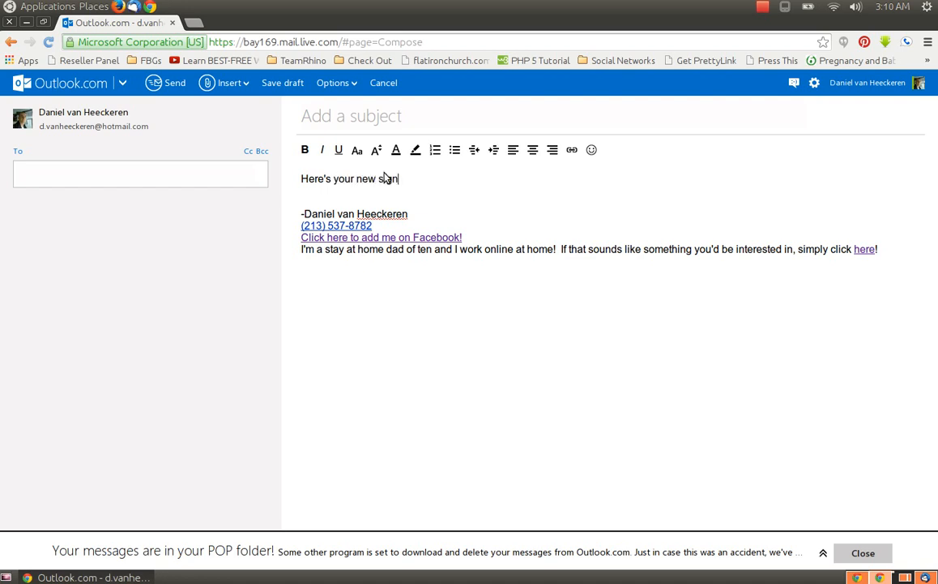
{"action": "type", "text": "ature!"}
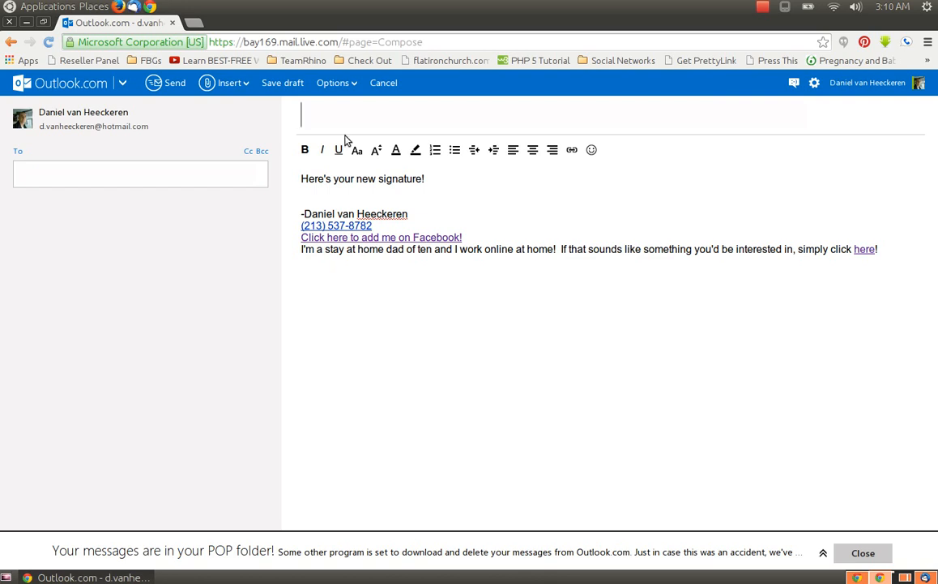
{"action": "left_click", "coordinate": [384, 82]}
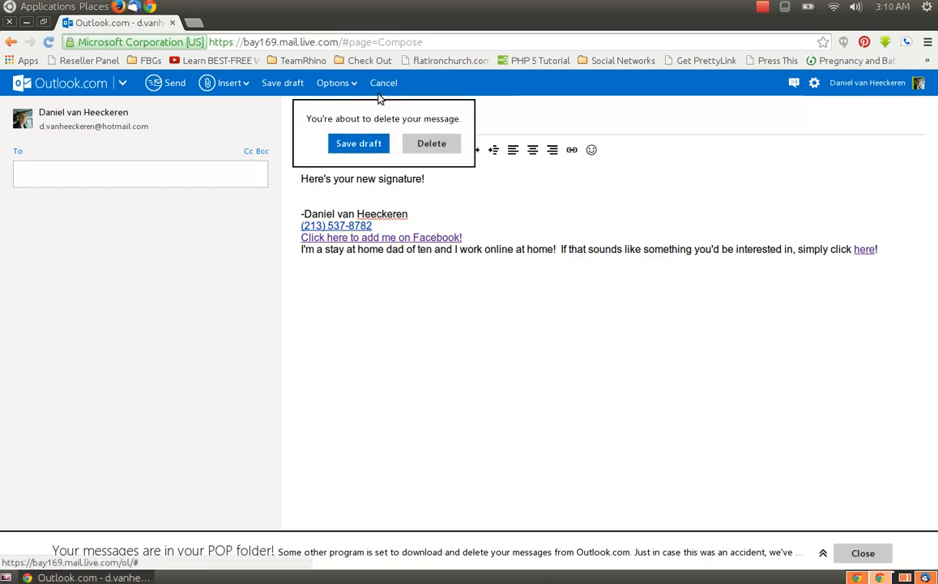
{"action": "left_click", "coordinate": [358, 143]}
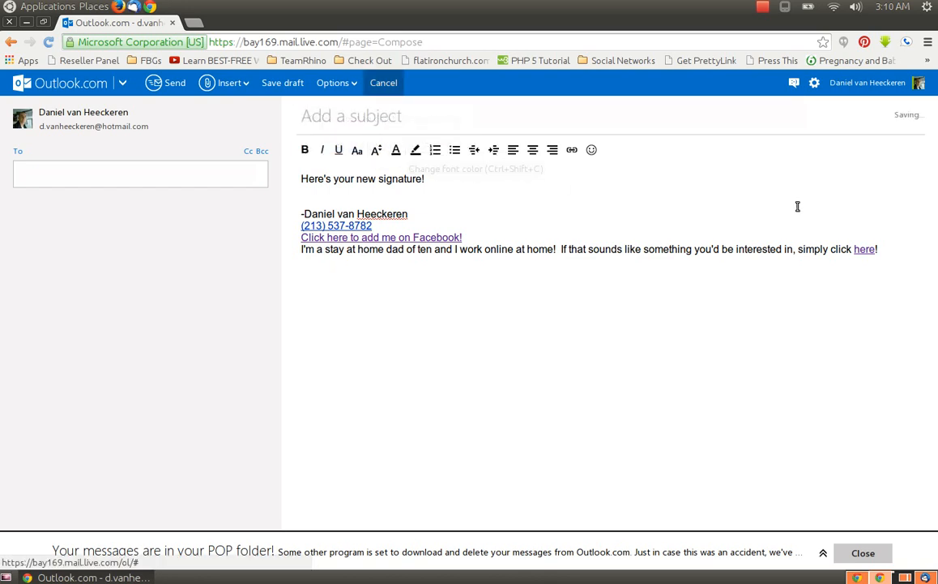